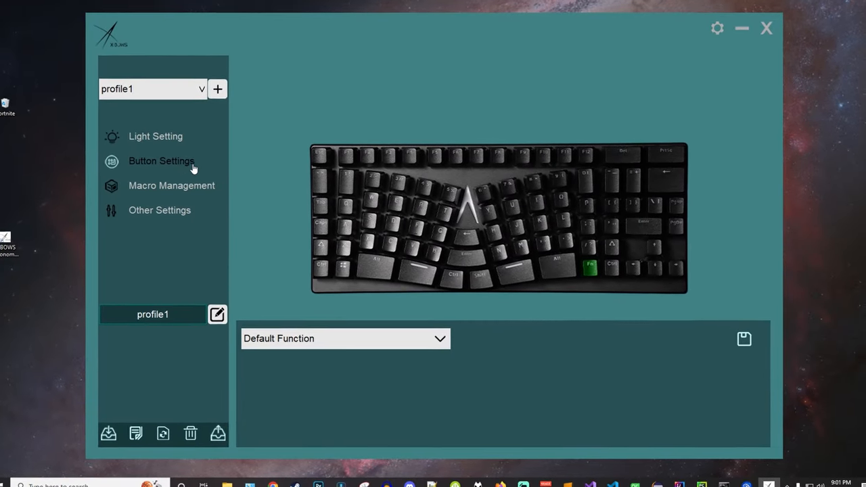
Step: Go to Light Setting and expand the effect list, currently showing Normal
{"action": "left_click", "coordinate": [155, 135]}
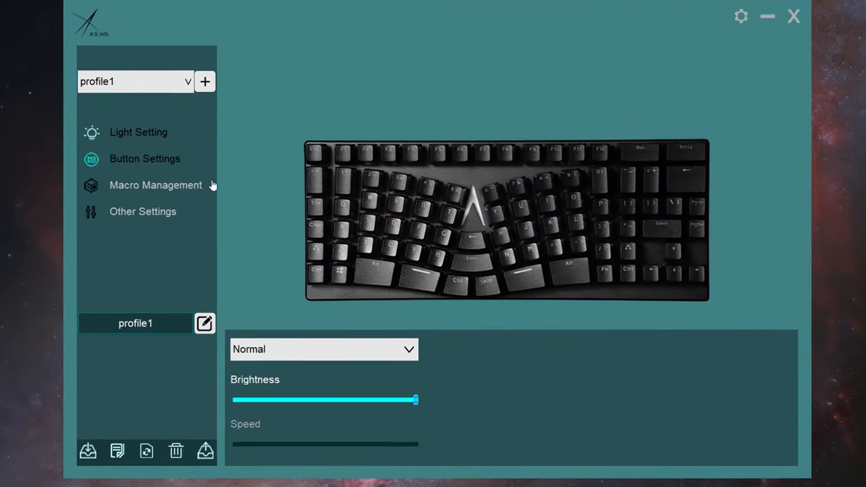
{"action": "left_click", "coordinate": [323, 349]}
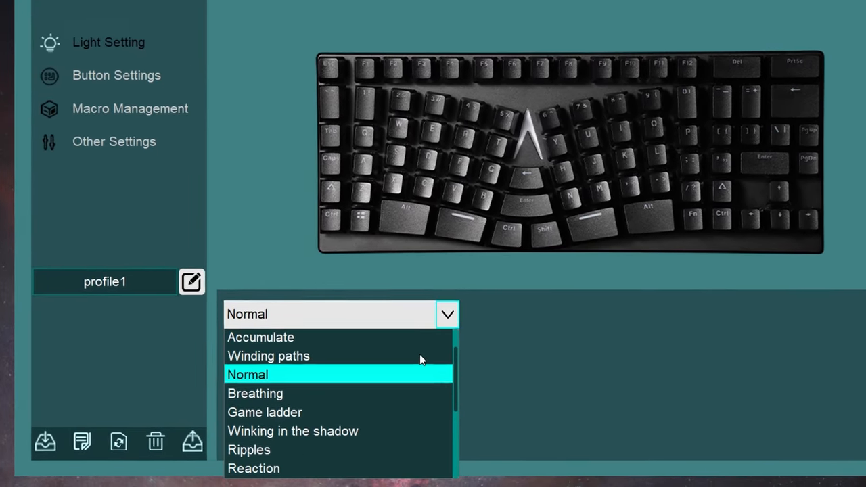